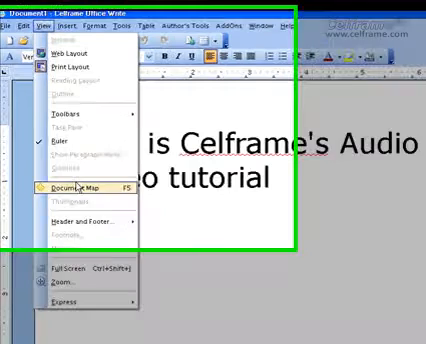
- Show the Navigator via View > Document Map and scroll through its list of document elements
{"action": "left_click", "coordinate": [73, 187]}
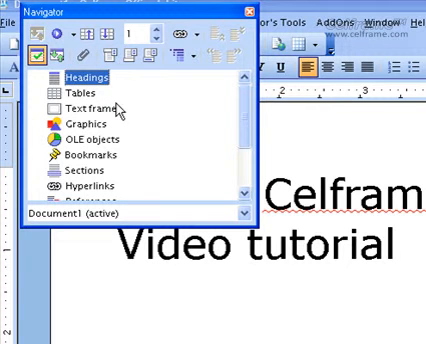
{"action": "scroll", "scroll_direction": "down", "scroll_amount": 3}
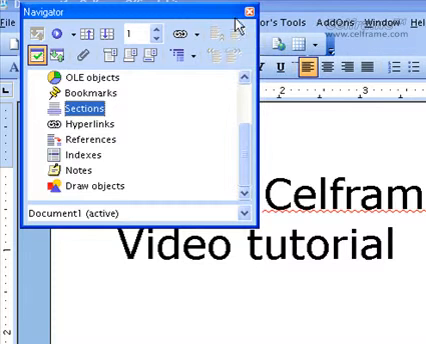
- Close the Navigator, return to the page and type 'Celframe' as the header text
{"action": "left_click", "coordinate": [252, 8]}
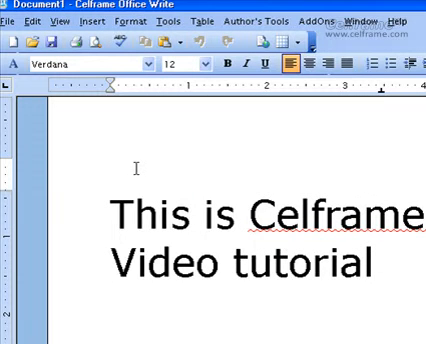
{"action": "left_click", "coordinate": [113, 168]}
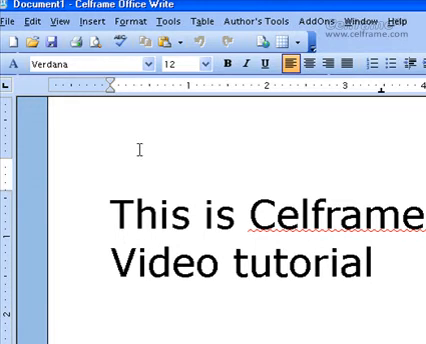
{"action": "type", "text": "Celframe"}
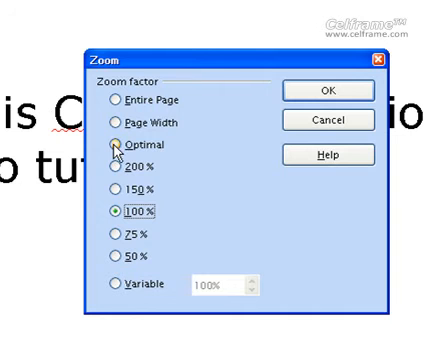
{"action": "mouse_move", "coordinate": [148, 189]}
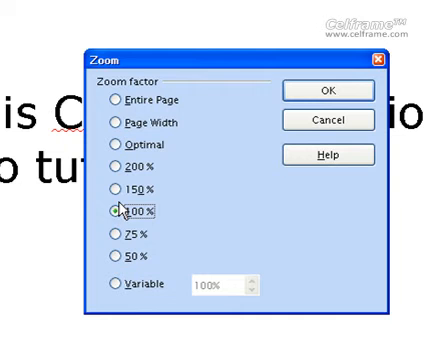
- Set the zoom factor to 100% and confirm the magnification dialog
{"action": "left_click", "coordinate": [113, 211]}
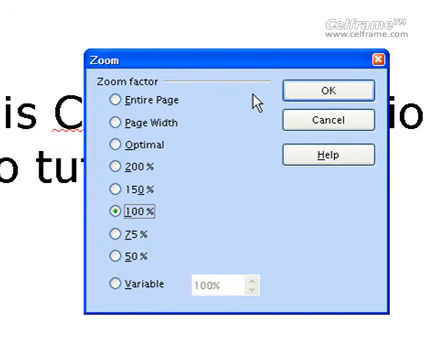
{"action": "mouse_move", "coordinate": [315, 92]}
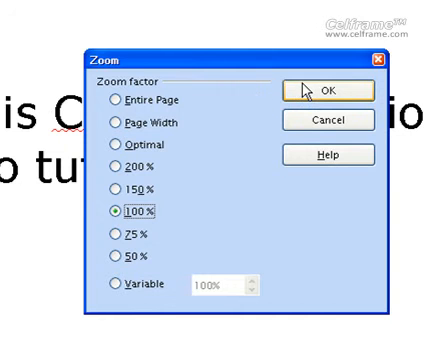
{"action": "left_click", "coordinate": [320, 89]}
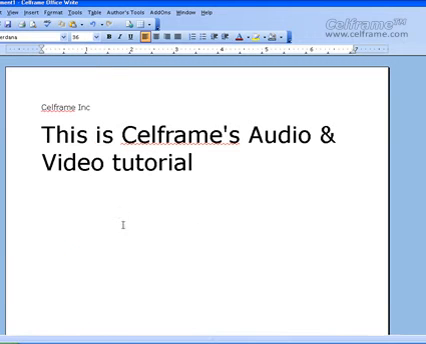
{"action": "mouse_move", "coordinate": [389, 311]}
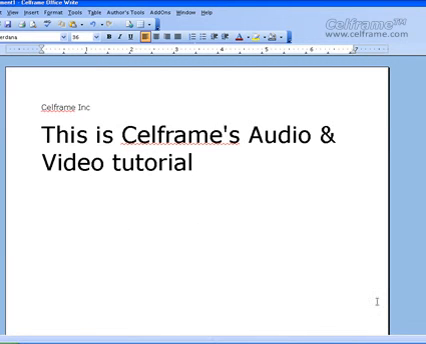